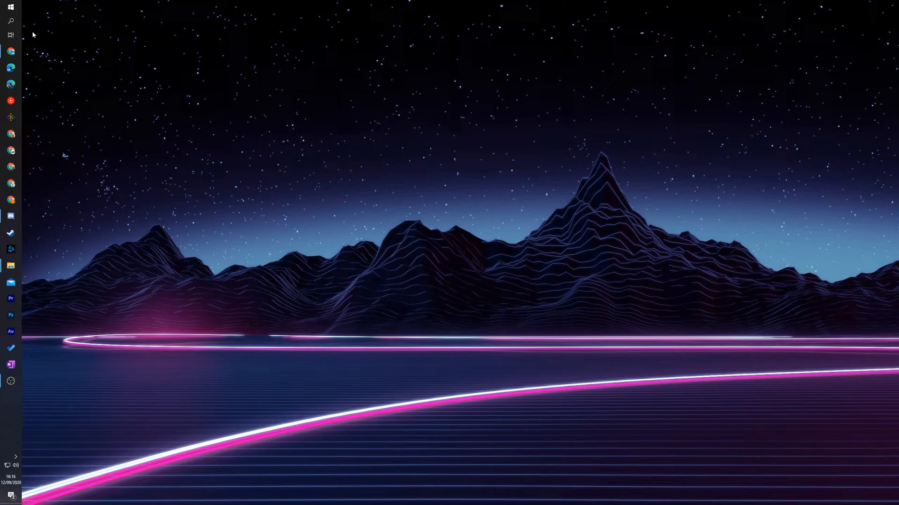
- Search Windows for "font" and launch the Font settings result
{"action": "type", "text": "font"}
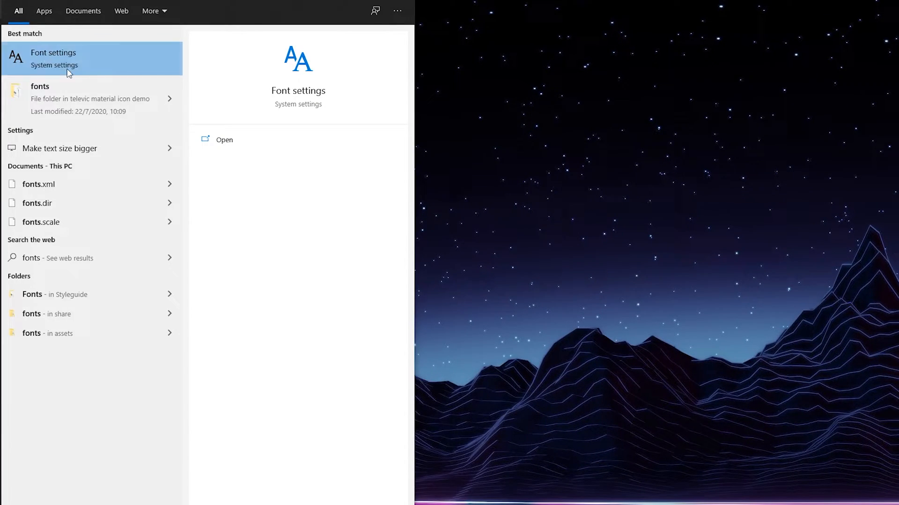
{"action": "left_click", "coordinate": [53, 58]}
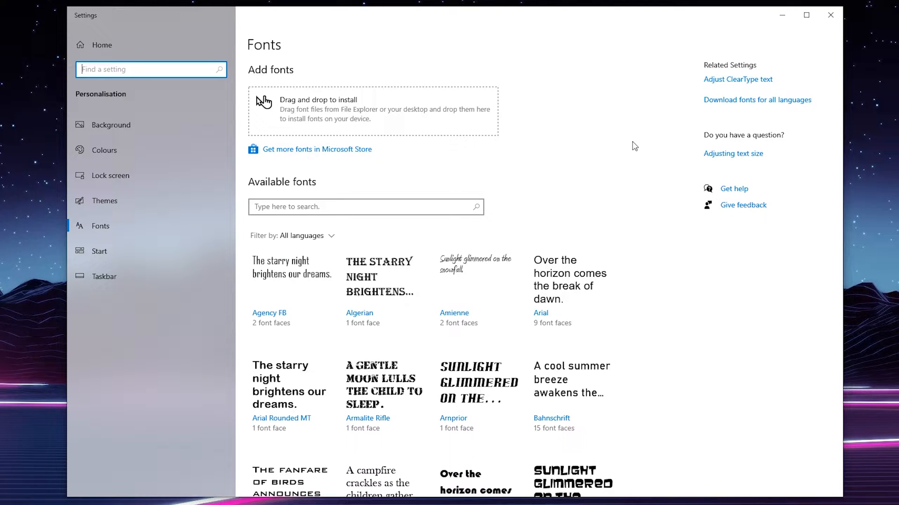
- Filter the installed fonts by "robo" and show Roboto's details page
{"action": "scroll", "scroll_direction": "down", "scroll_amount": 3}
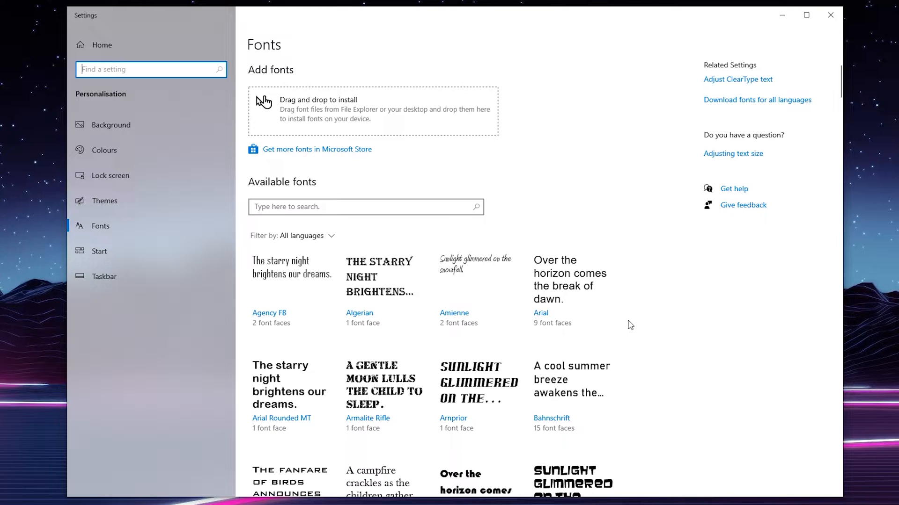
{"action": "type", "text": "robo"}
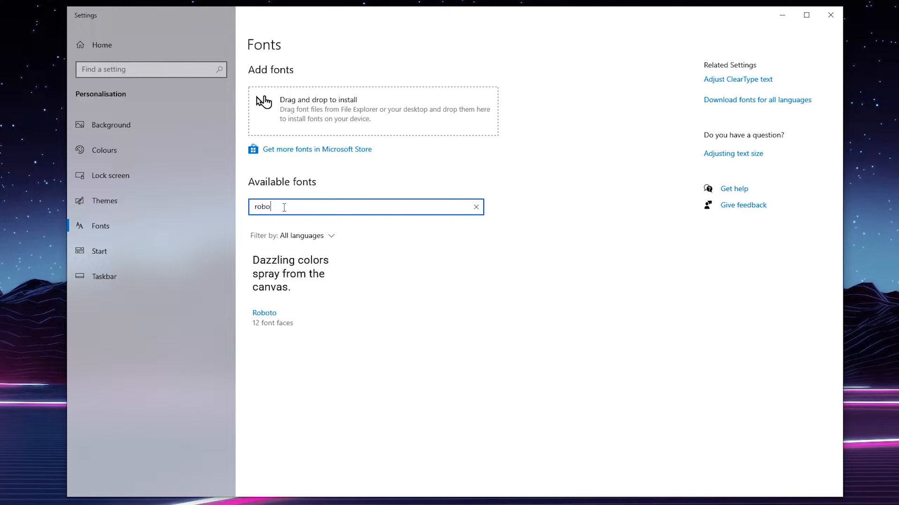
{"action": "left_click", "coordinate": [264, 312]}
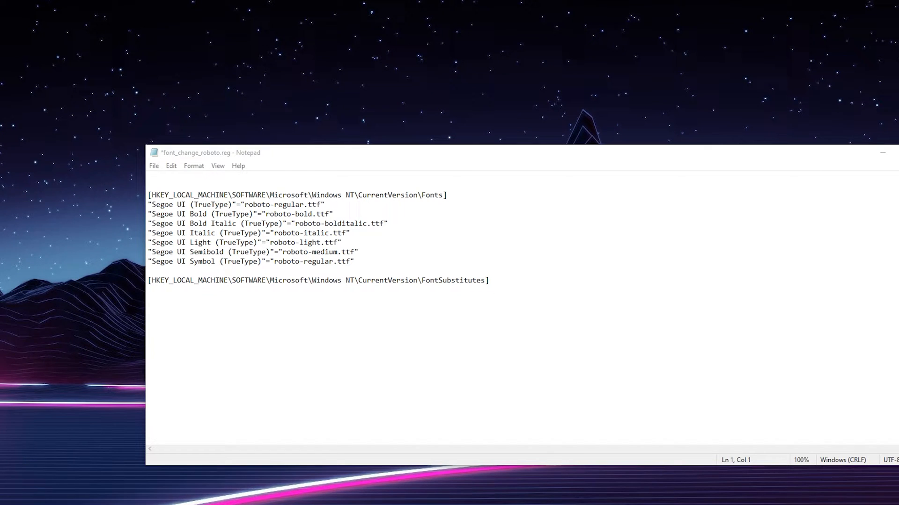
{"action": "mouse_move", "coordinate": [156, 144]}
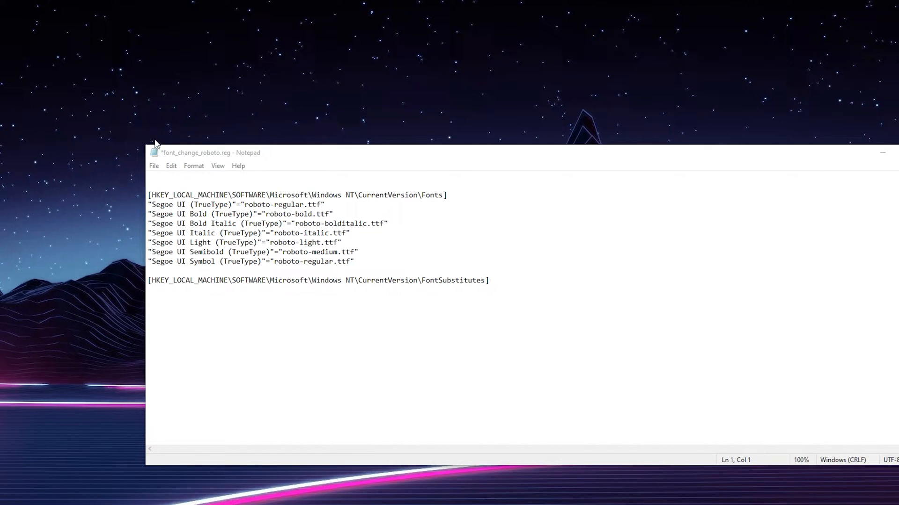
- Head the Notepad file with "Windows Registry Editor Version 5.00" above the Segoe UI key template
{"action": "type", "text": "Windows Registry Editor Version 5.00"}
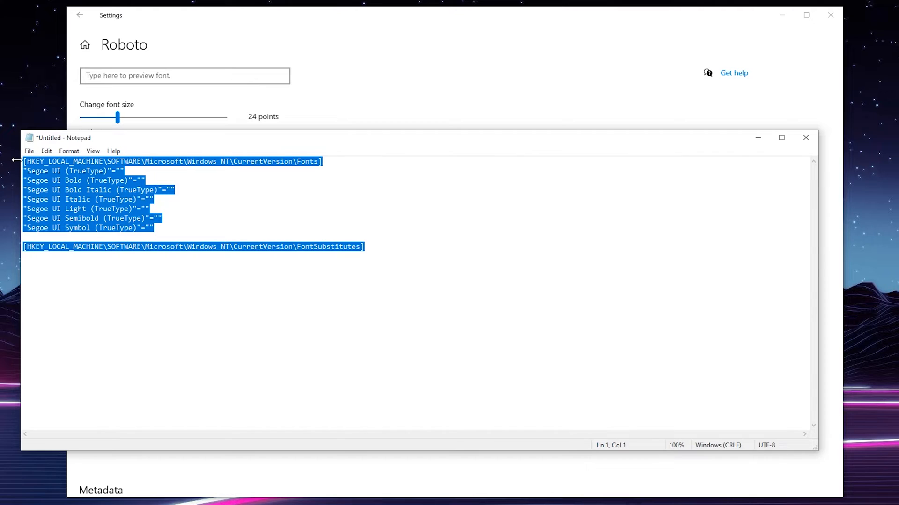
{"action": "left_click", "coordinate": [126, 180]}
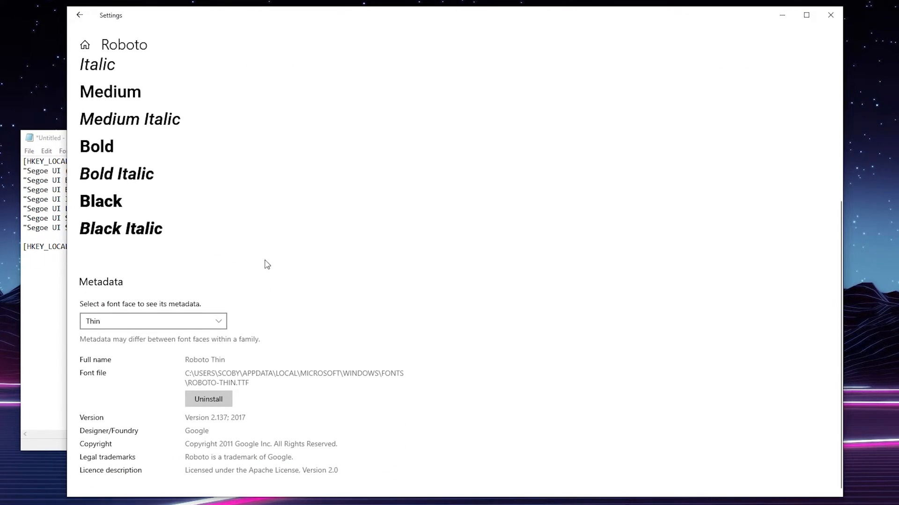
{"action": "mouse_move", "coordinate": [110, 311]}
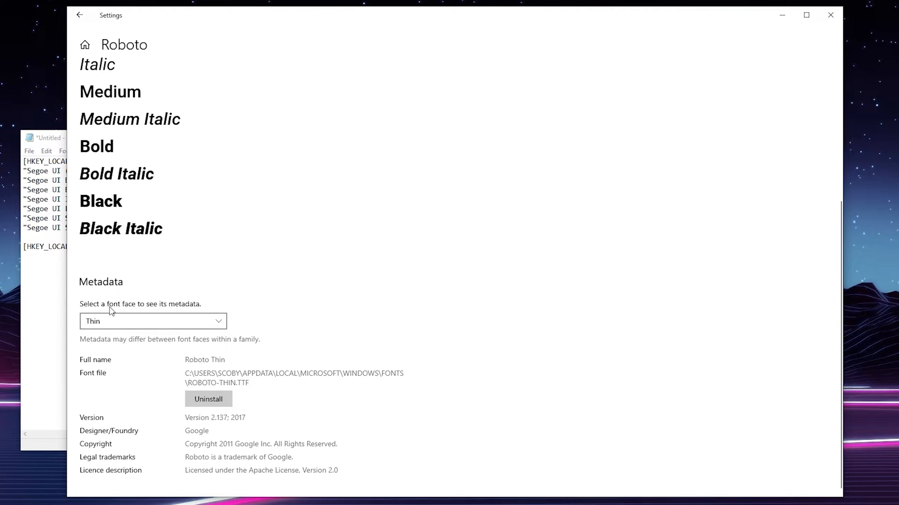
- Switch Roboto's metadata view to the Bold face to read its file name
{"action": "left_click", "coordinate": [152, 321]}
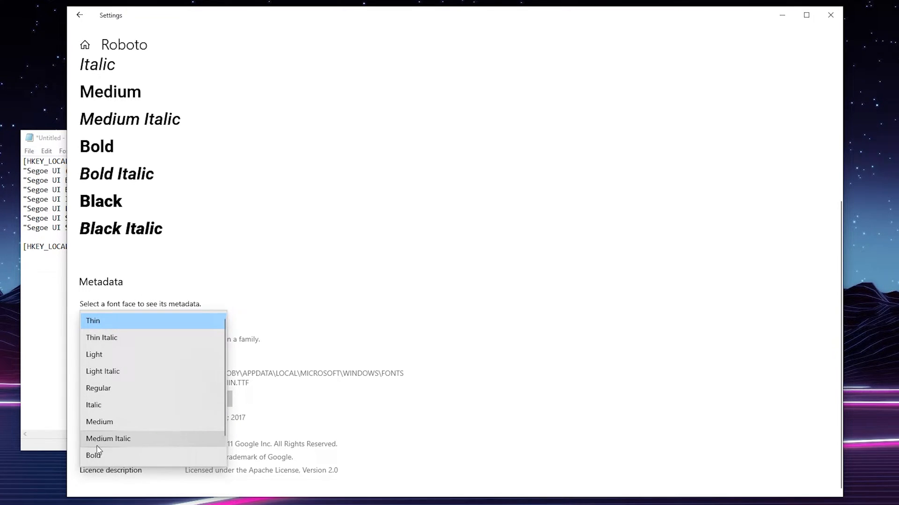
{"action": "left_click", "coordinate": [94, 455]}
{"action": "type", "text": "ROBOT-BOLD.ttf"}
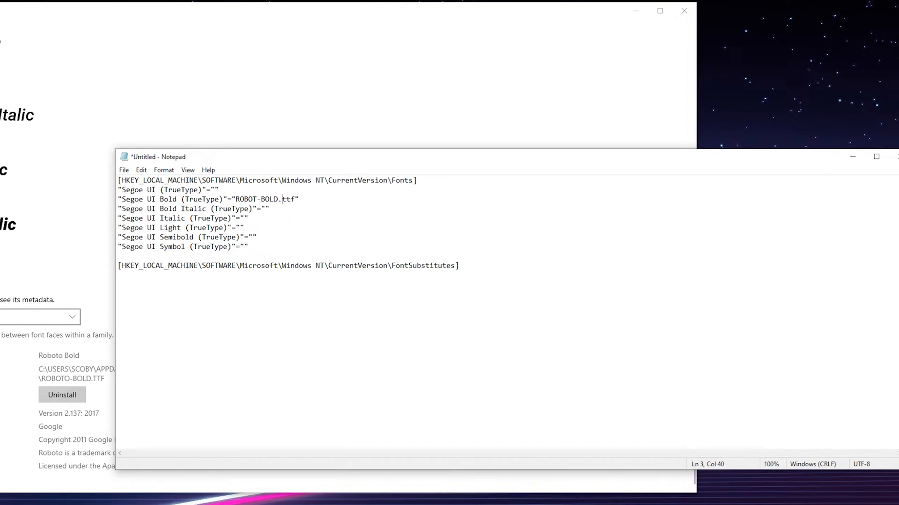
- Set the Segoe UI Bold (TrueType) entry to roboto-bold.ttf
{"action": "type", "text": "roboto-bold.ttf"}
{"action": "type", "text": "font_change_roboto.txt"}
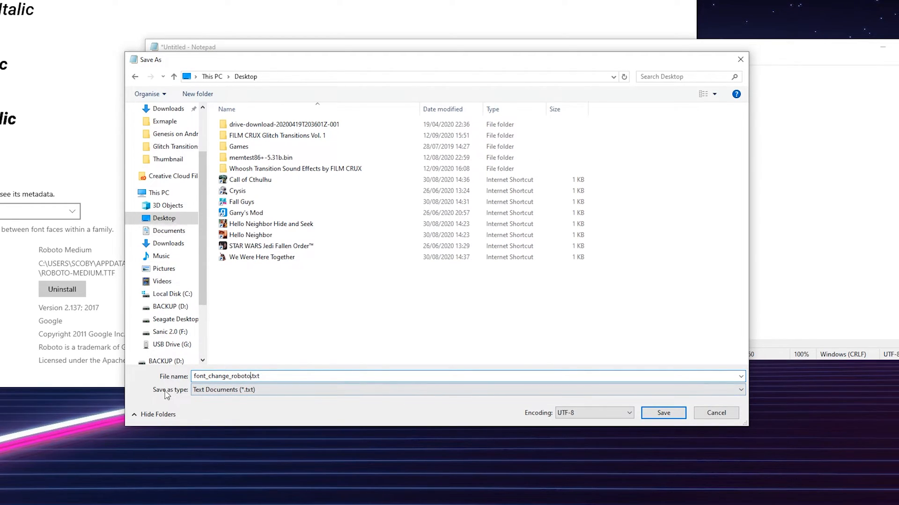
- Save to the Desktop as font_change_roboto.reg using the All Files (*.*) type
{"action": "left_click", "coordinate": [466, 389]}
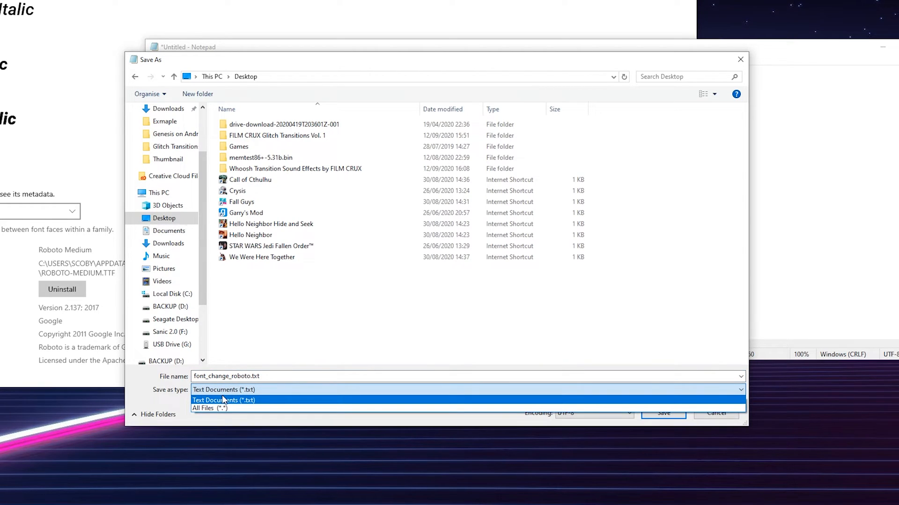
{"action": "left_click", "coordinate": [209, 408]}
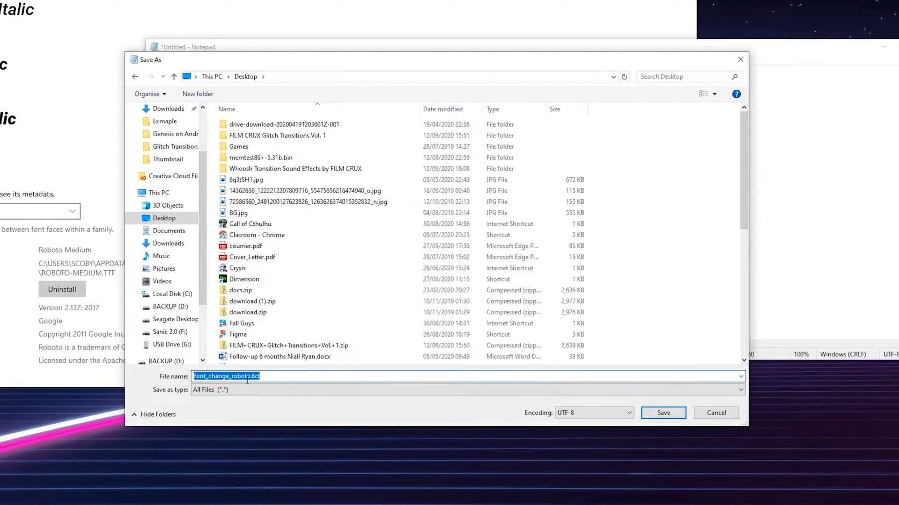
{"action": "left_click", "coordinate": [258, 376]}
{"action": "type", "text": "reg"}
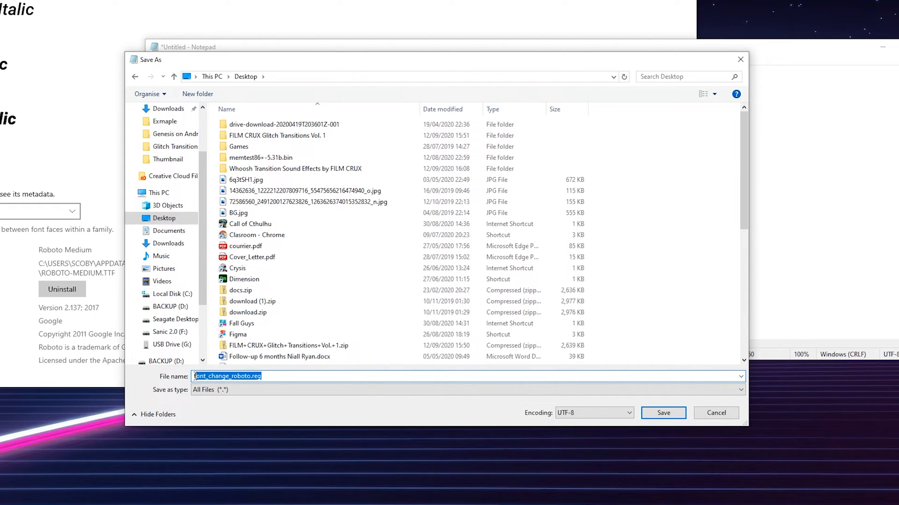
{"action": "left_click", "coordinate": [224, 389]}
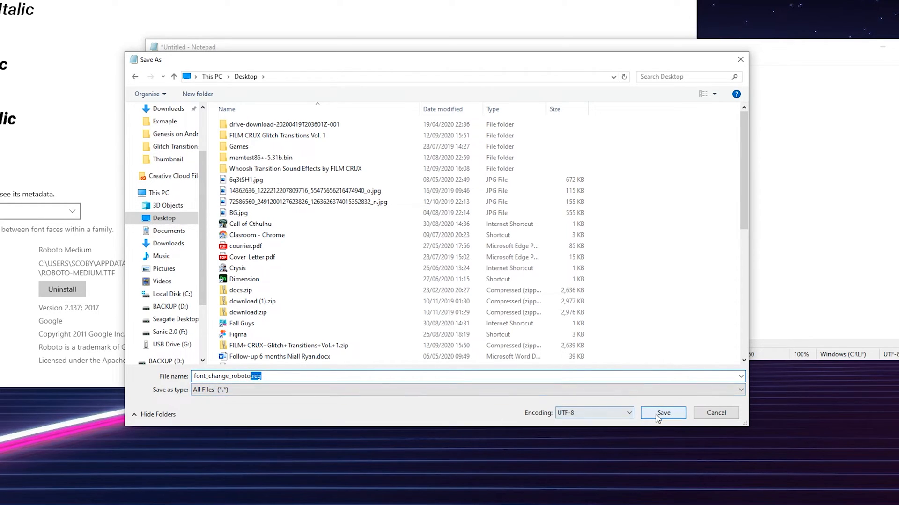
{"action": "left_click", "coordinate": [663, 412]}
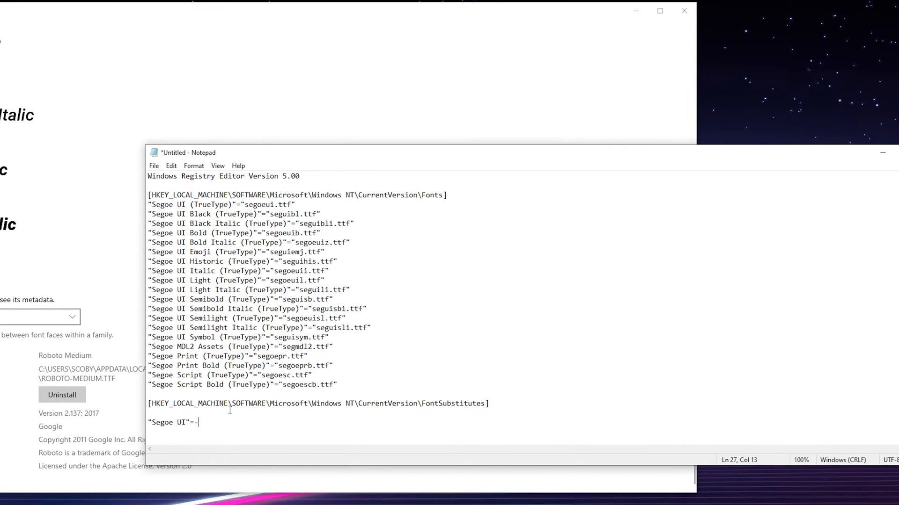
- Select the "Segoe UI"= substitute line, then the whole default-fonts file
{"action": "triple_click", "coordinate": [172, 422]}
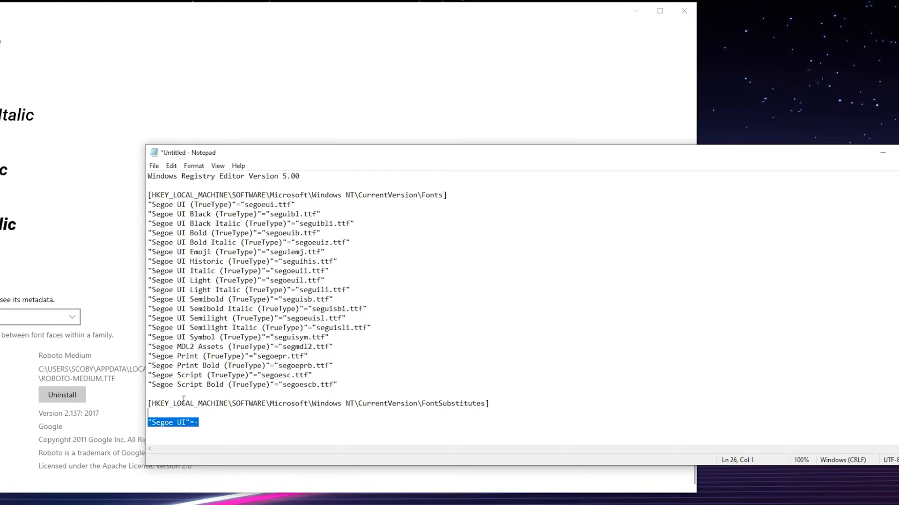
{"action": "key", "text": "ctrl+a"}
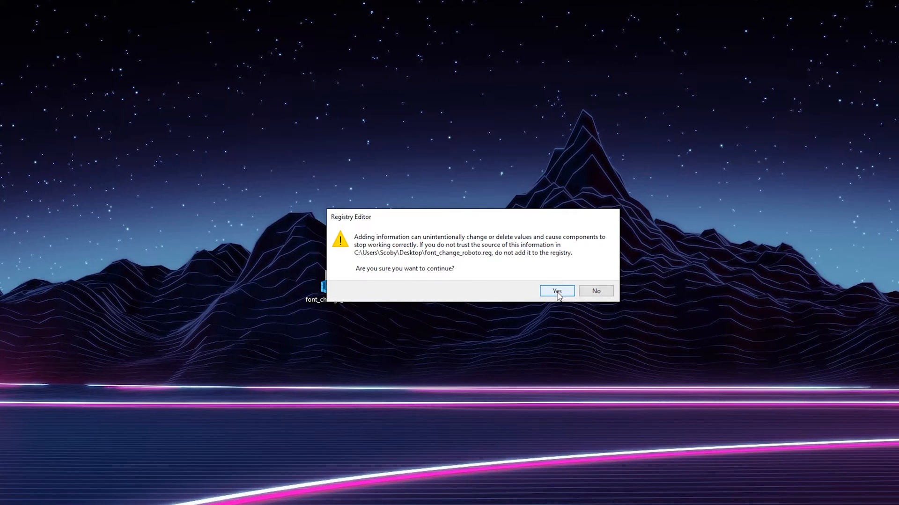
- Confirm adding font_change_roboto.reg to the registry and dismiss the success notice
{"action": "left_click", "coordinate": [555, 291]}
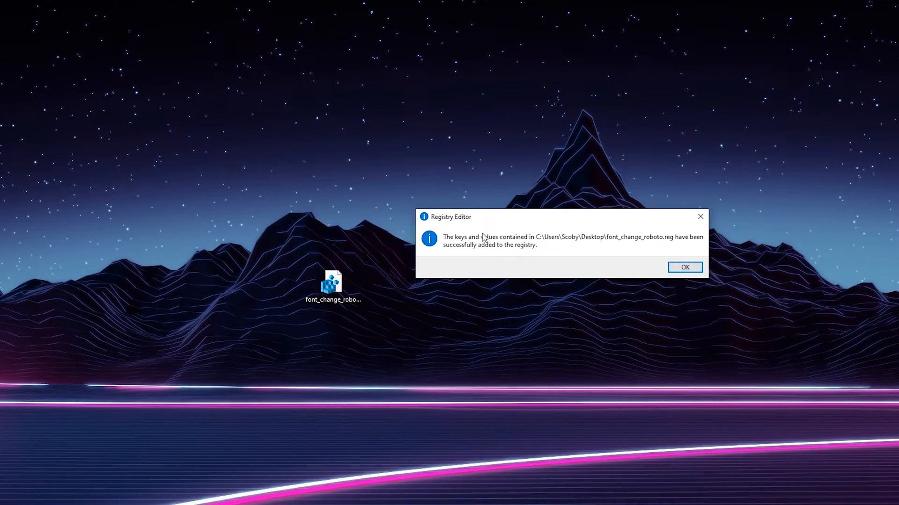
{"action": "left_click", "coordinate": [683, 267]}
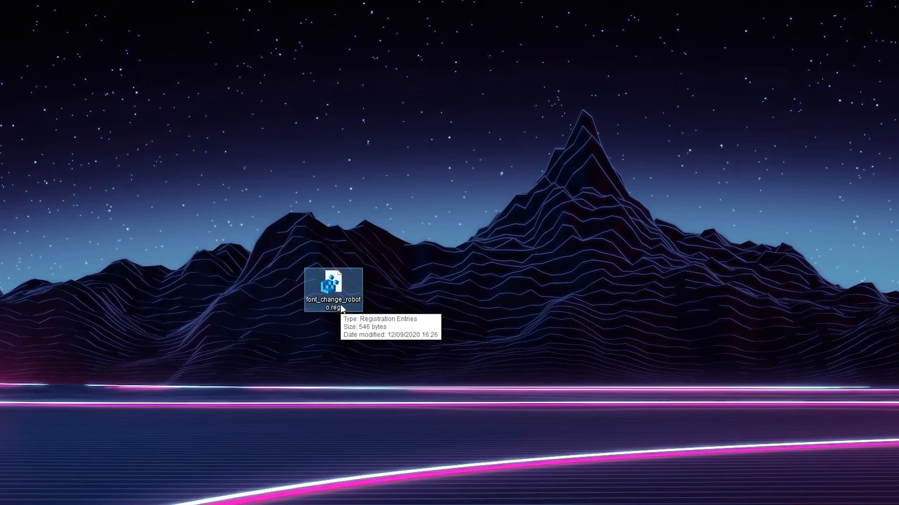
- Drag the font_change_roboto.reg icon toward the lower right of the desktop
{"action": "left_click_drag", "start_coordinate": [334, 287], "coordinate": [651, 155]}
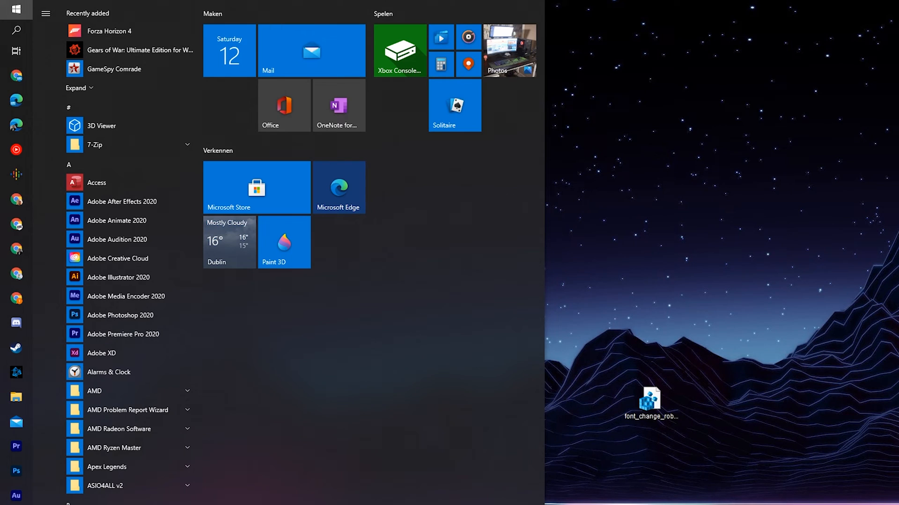
- Search the Start menu for "obs" to surface OBS Studio (64bit)
{"action": "type", "text": "obs"}
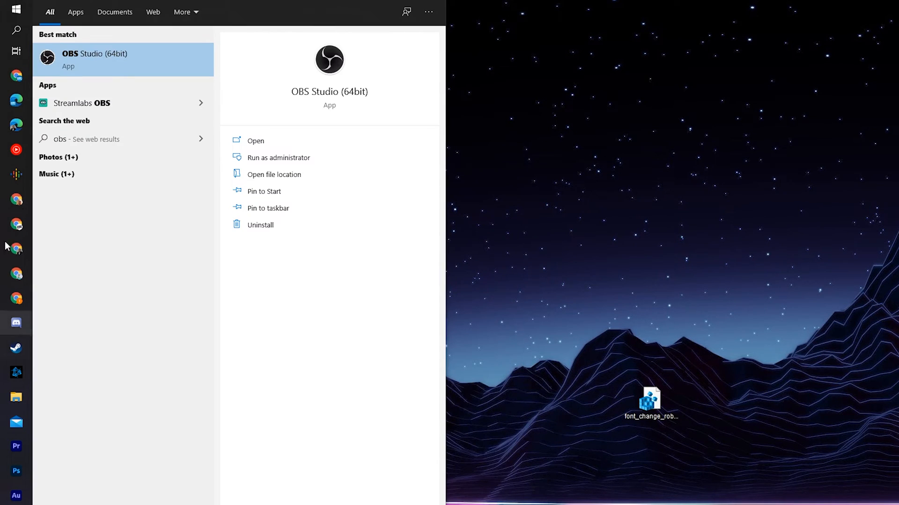